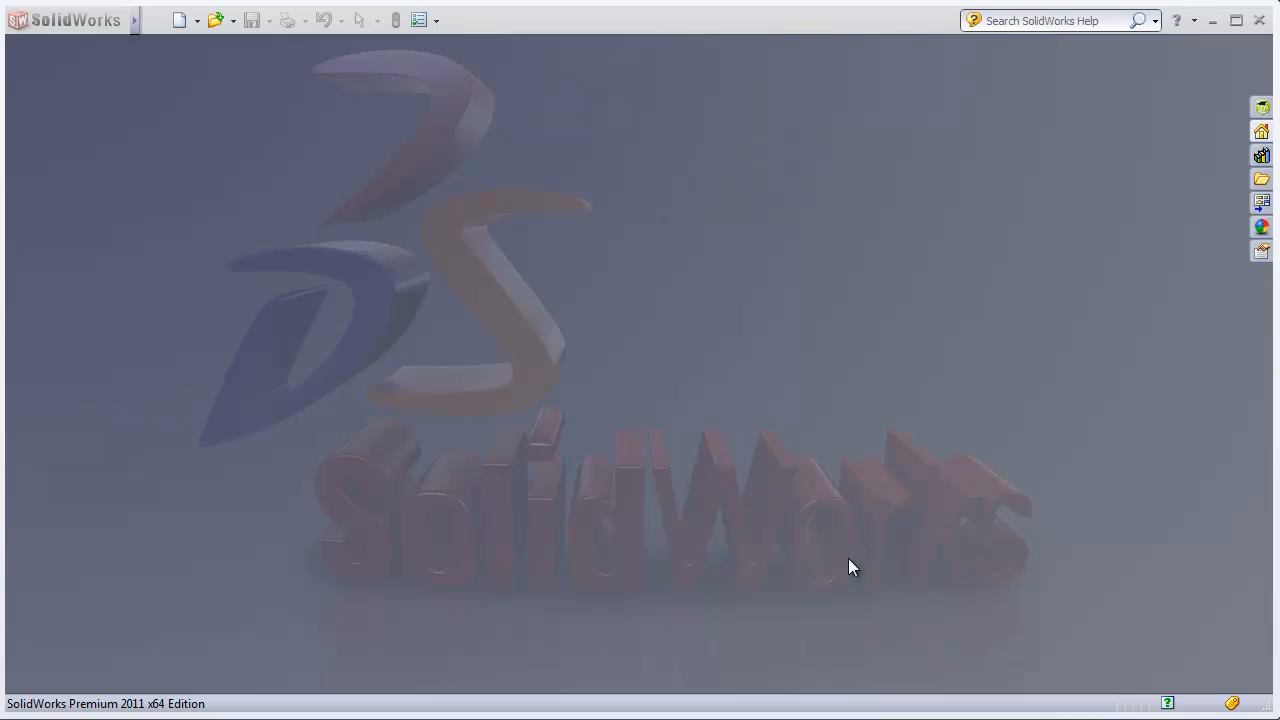
pyautogui.moveTo(838, 495)
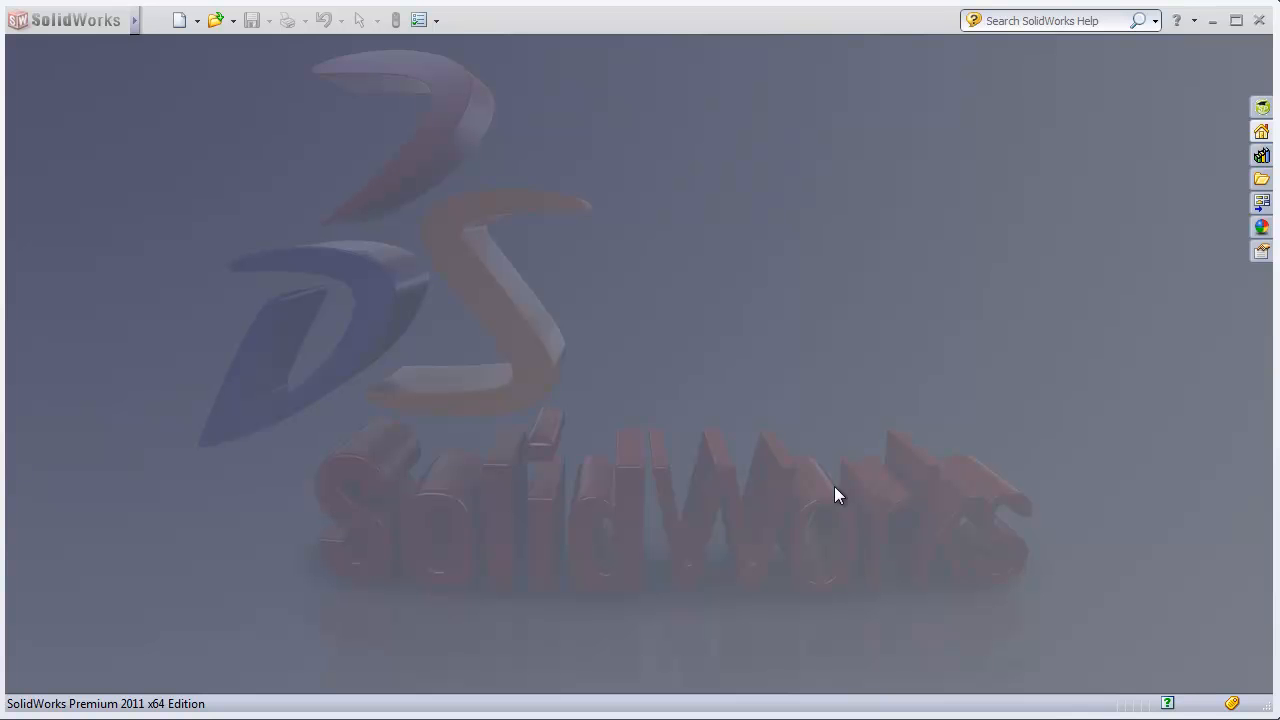
pyautogui.moveTo(131, 110)
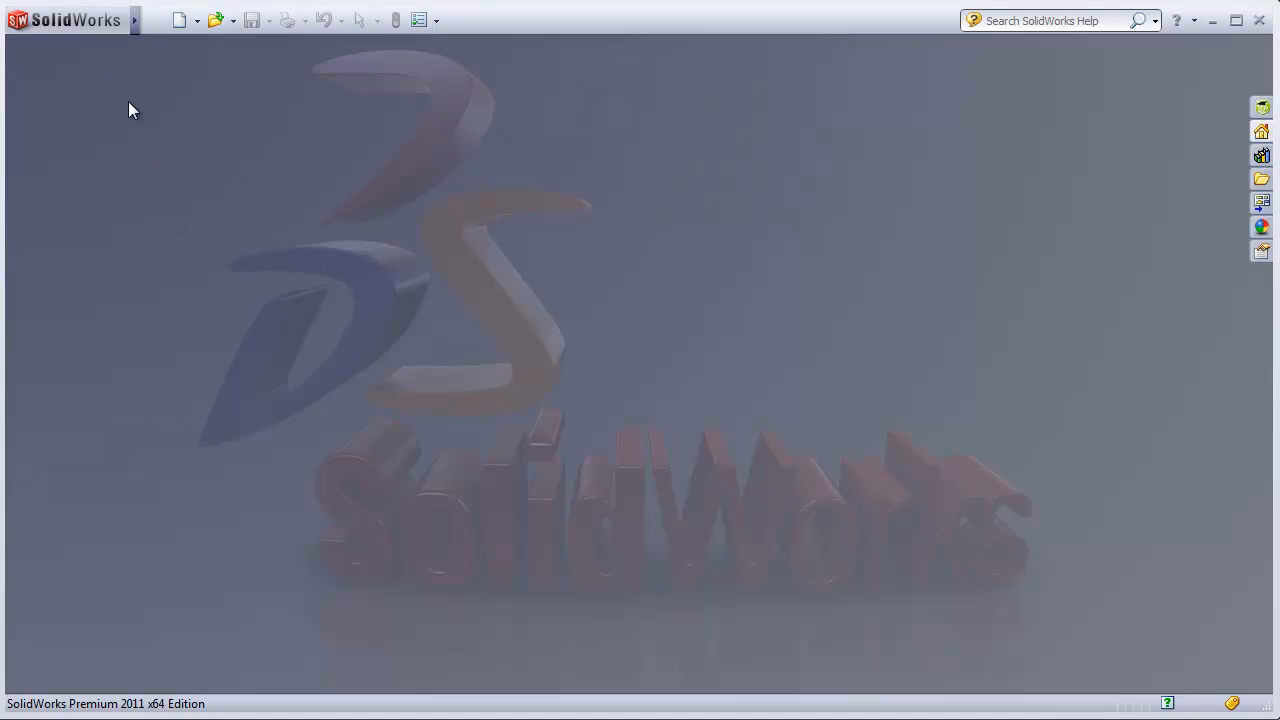
# Show the tsElements menu with Import Surface, Import/Export Options and About
pyautogui.click(243, 20)
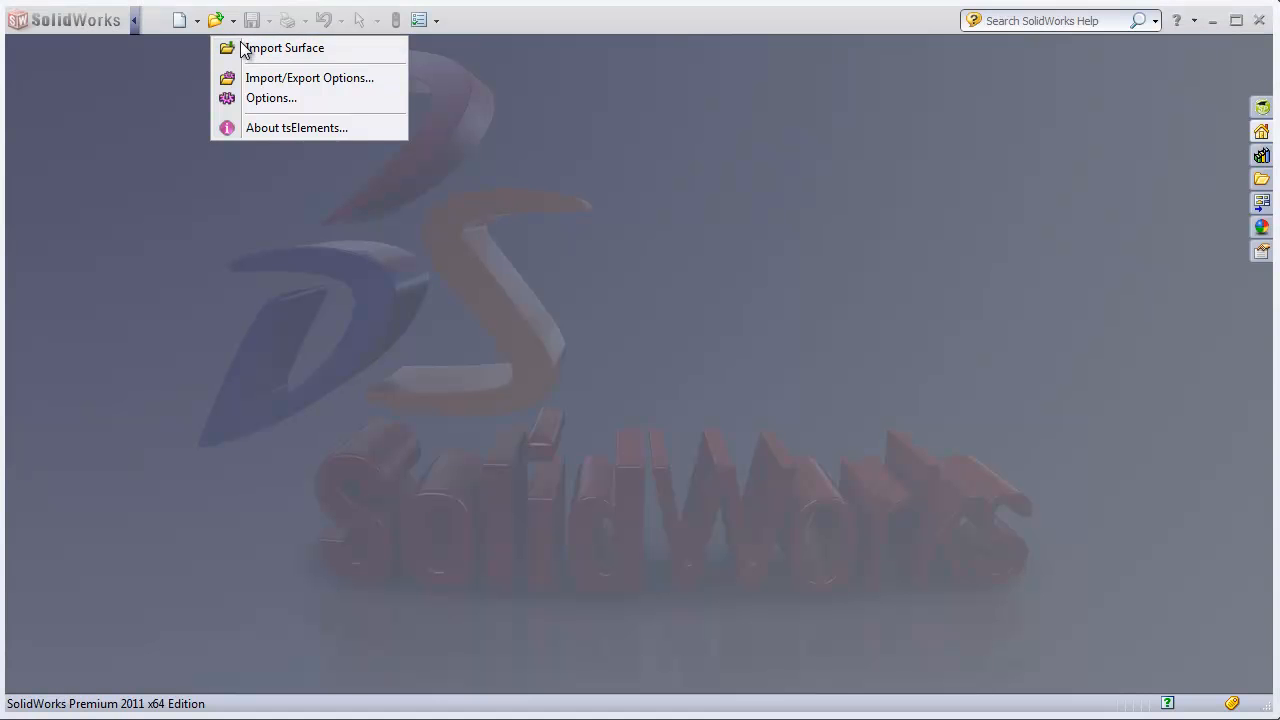
# Import StadiumSeat.tsm through tsElements Import Surface as a new part
pyautogui.click(284, 47)
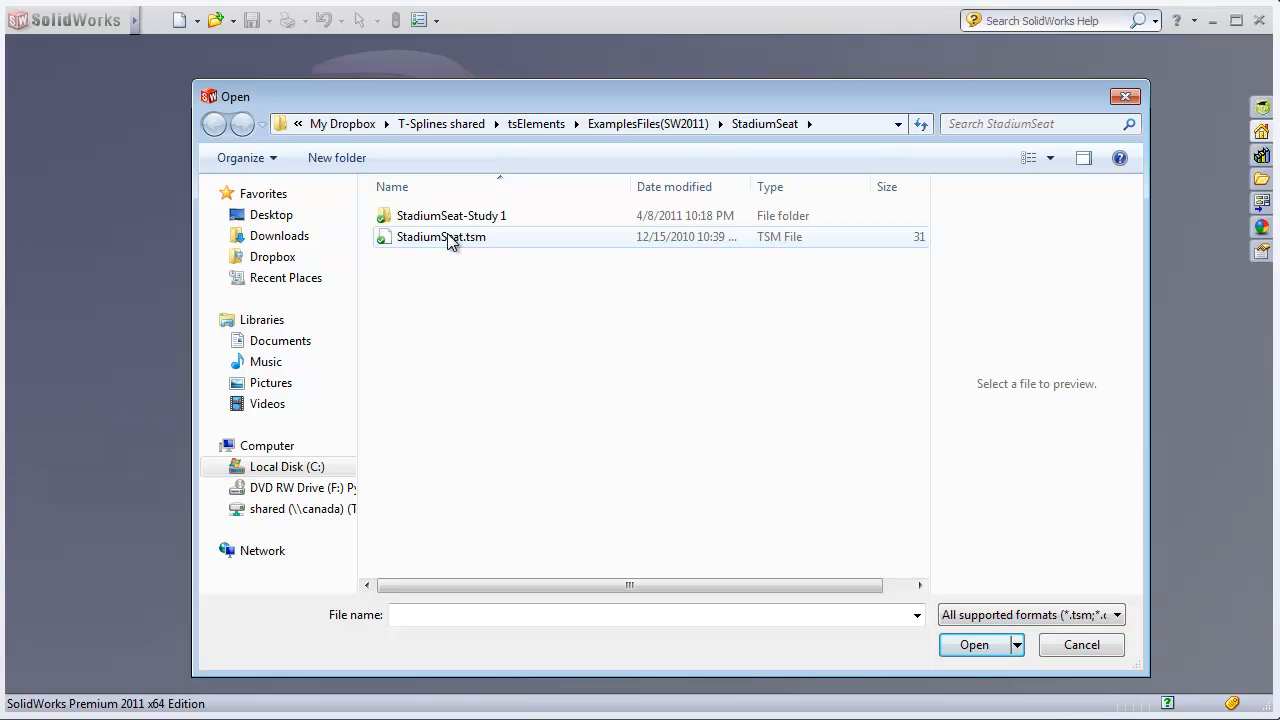
pyautogui.click(441, 237)
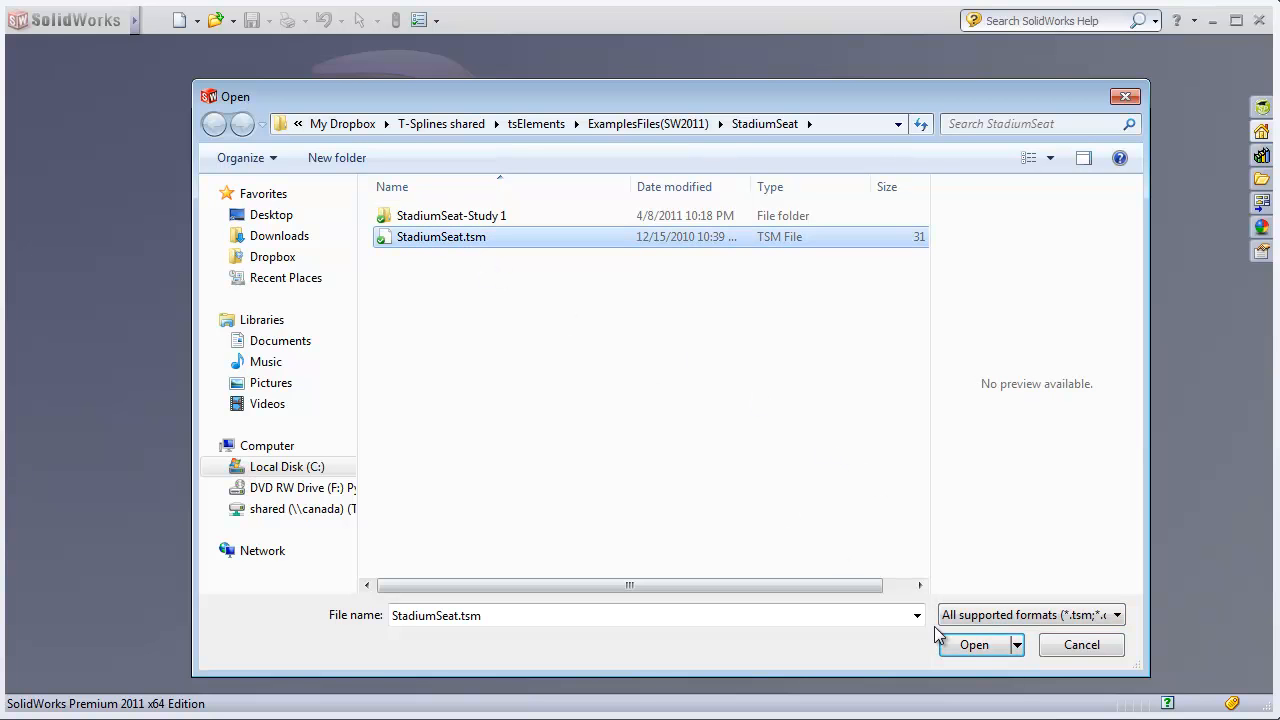
pyautogui.click(973, 644)
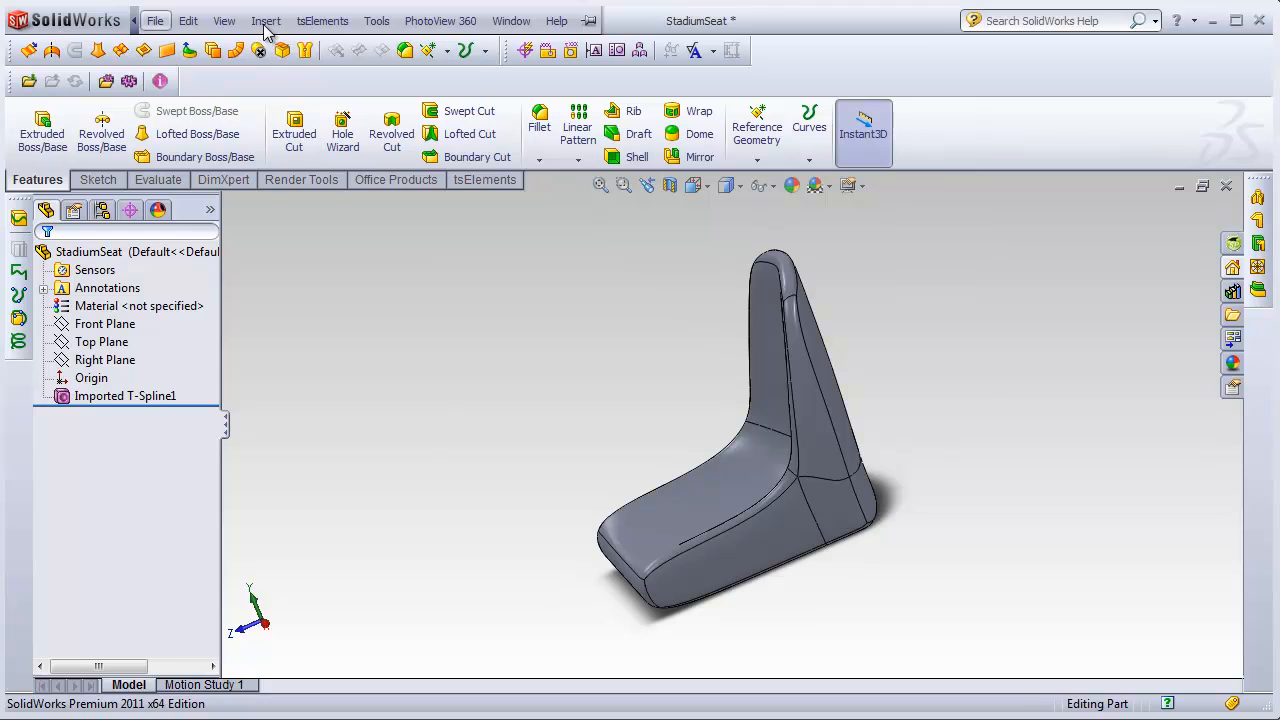
# Import TorusHead.obj from the TorusHeadExample folder as a new T-spline part
pyautogui.click(322, 20)
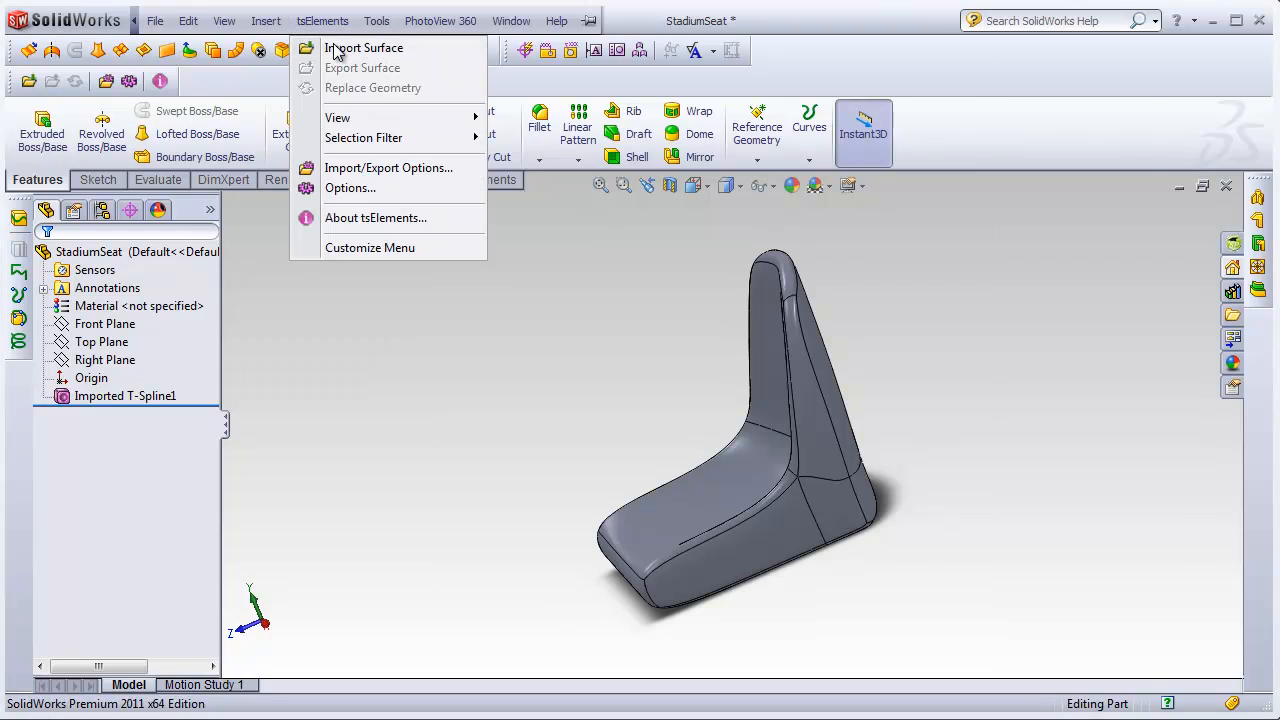
pyautogui.click(364, 47)
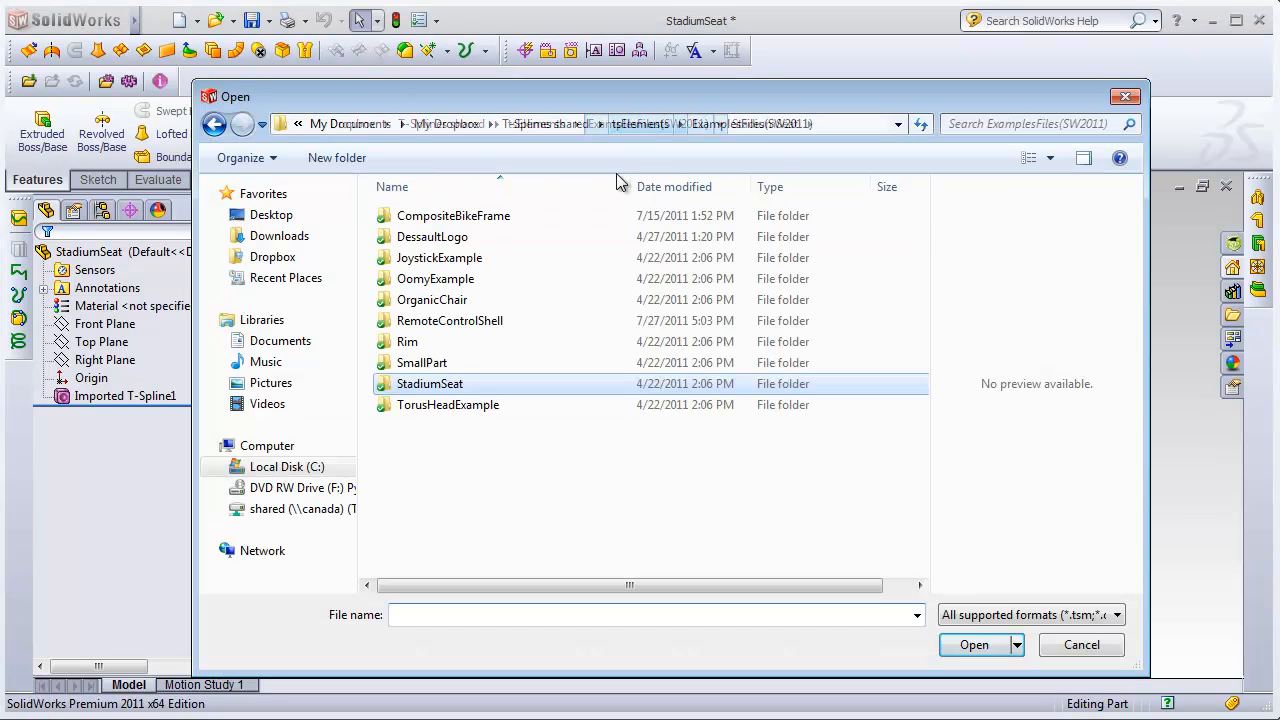
pyautogui.doubleClick(448, 404)
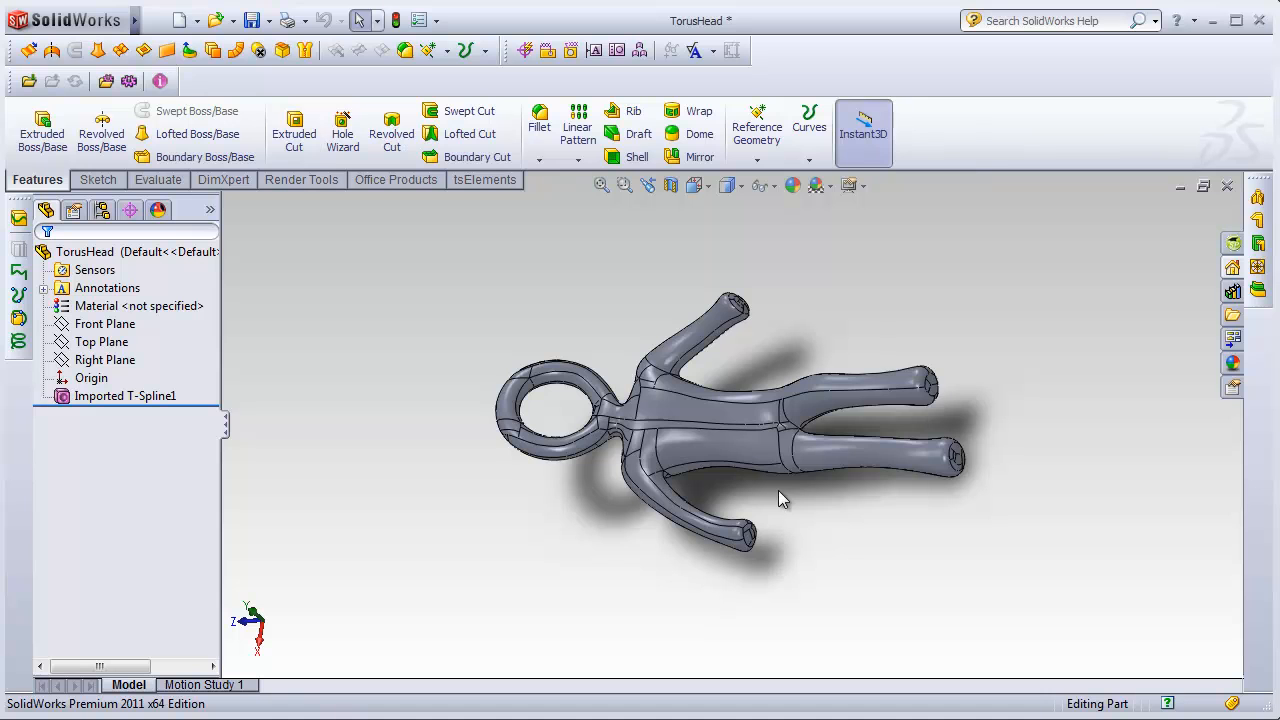
# Import the RemoteControlShell file from the ExamplesFiles folder as a new part
pyautogui.click(322, 20)
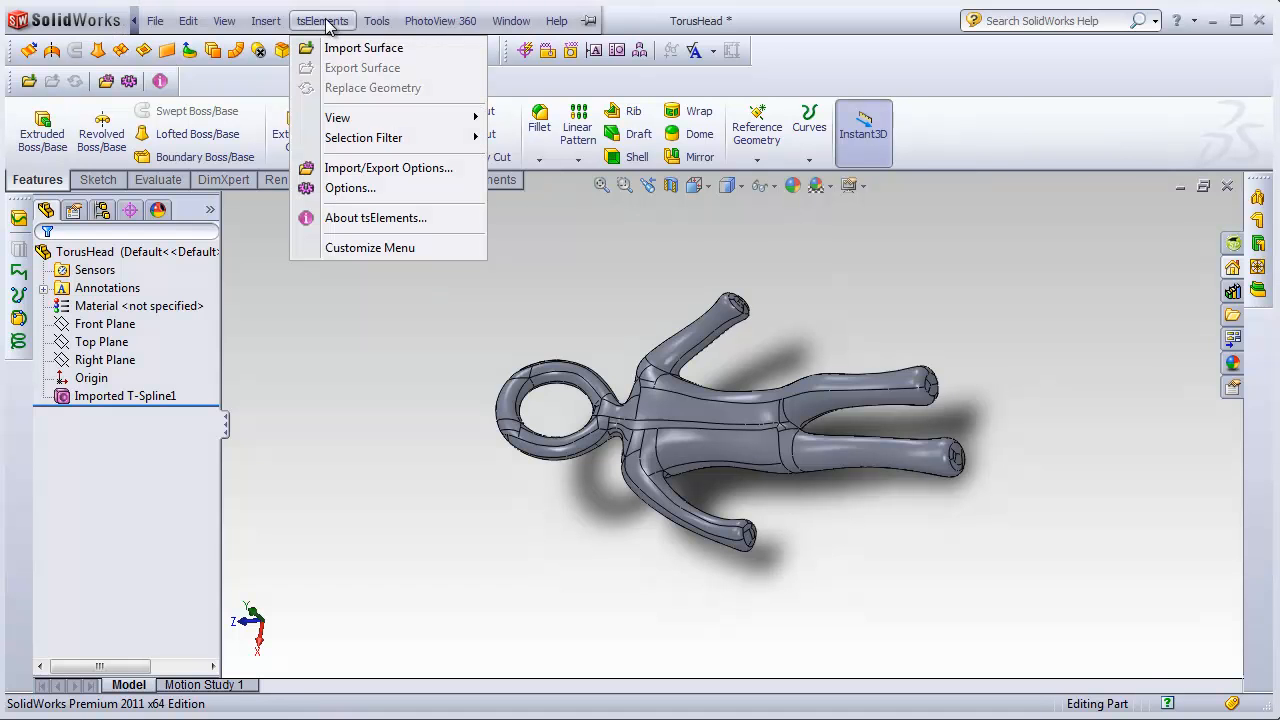
pyautogui.click(363, 47)
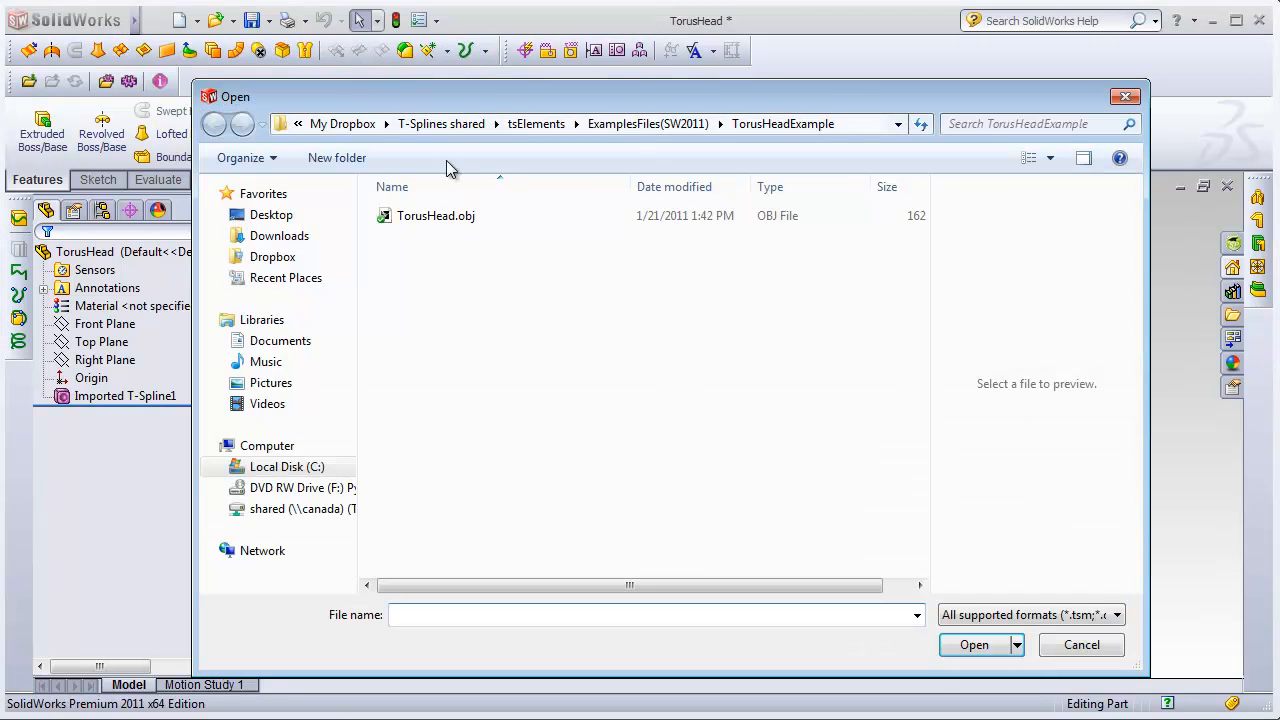
pyautogui.click(214, 123)
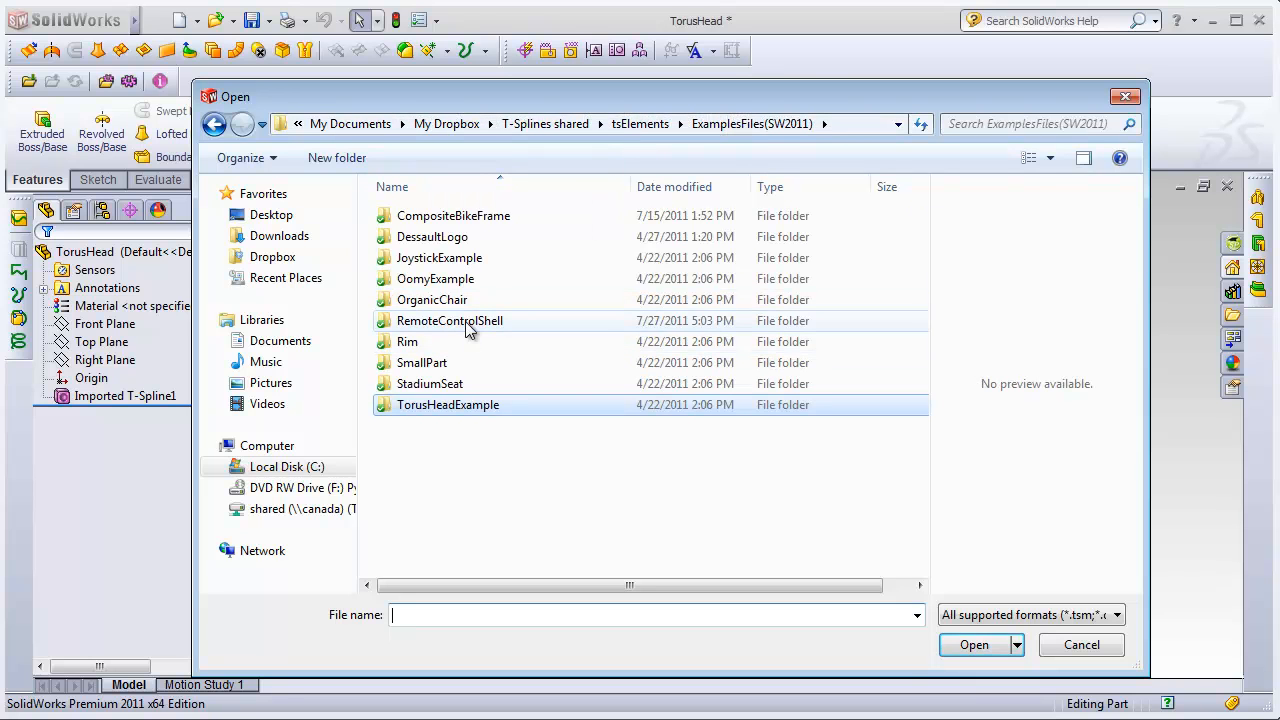
pyautogui.doubleClick(450, 320)
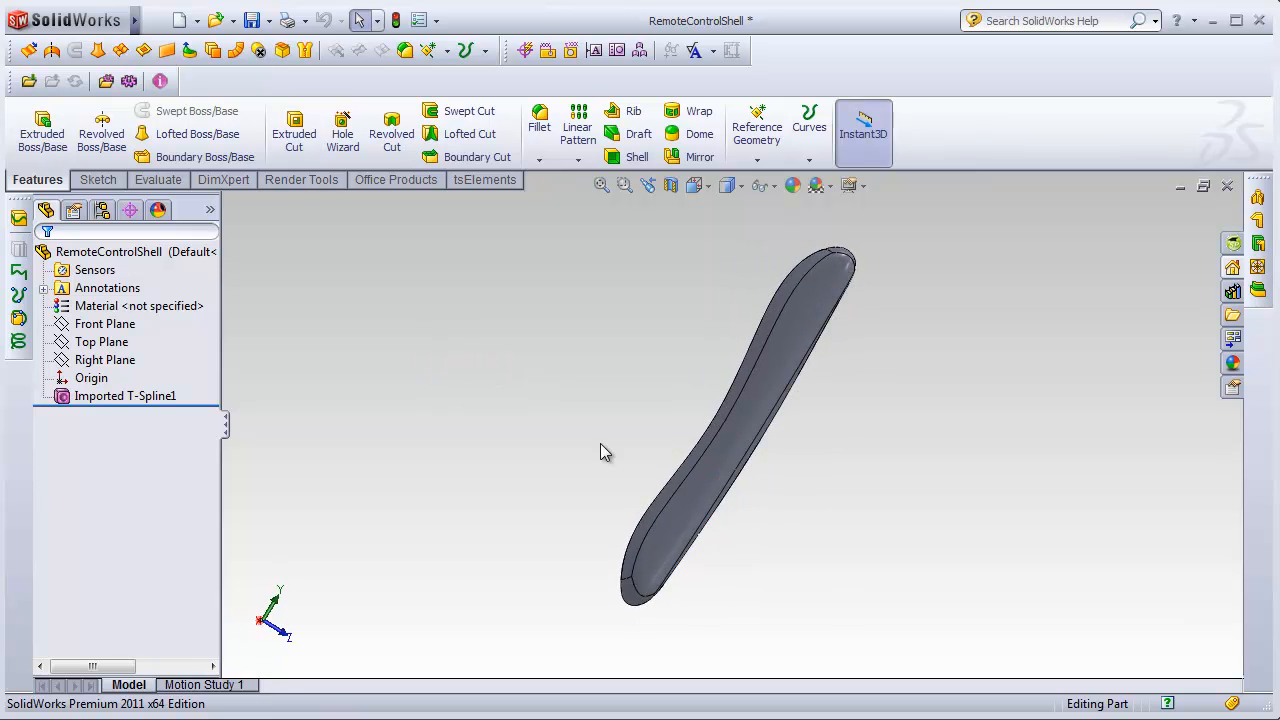
pyautogui.moveTo(753, 525)
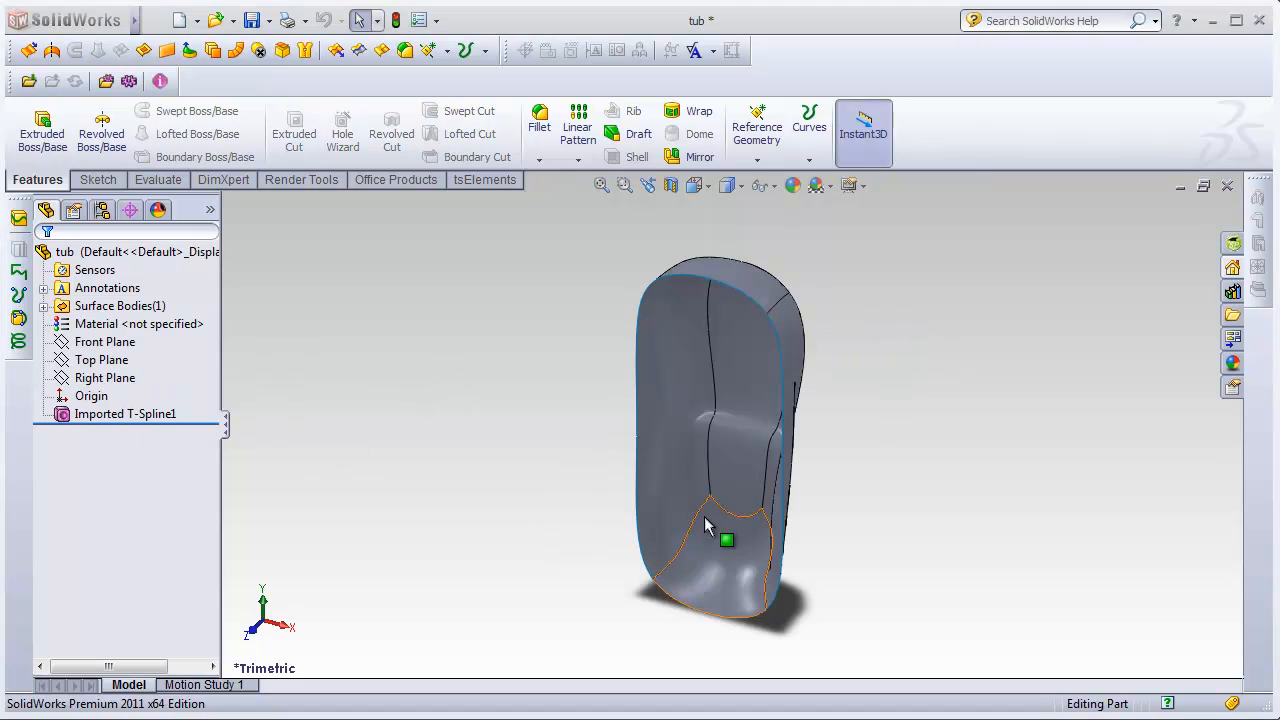
# Orbit the tub surface model and bring up Insert > Boss/Base > Thicken
pyautogui.moveTo(710, 525); pyautogui.dragTo(778, 352)
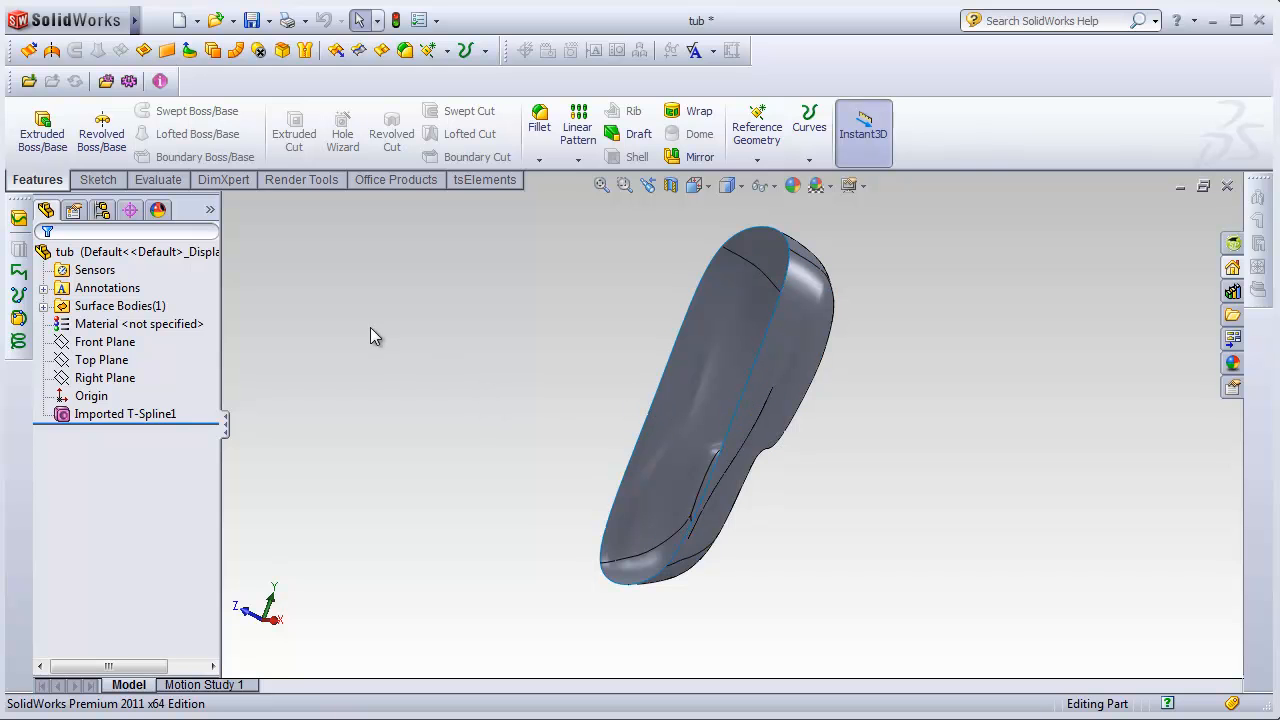
pyautogui.click(267, 20)
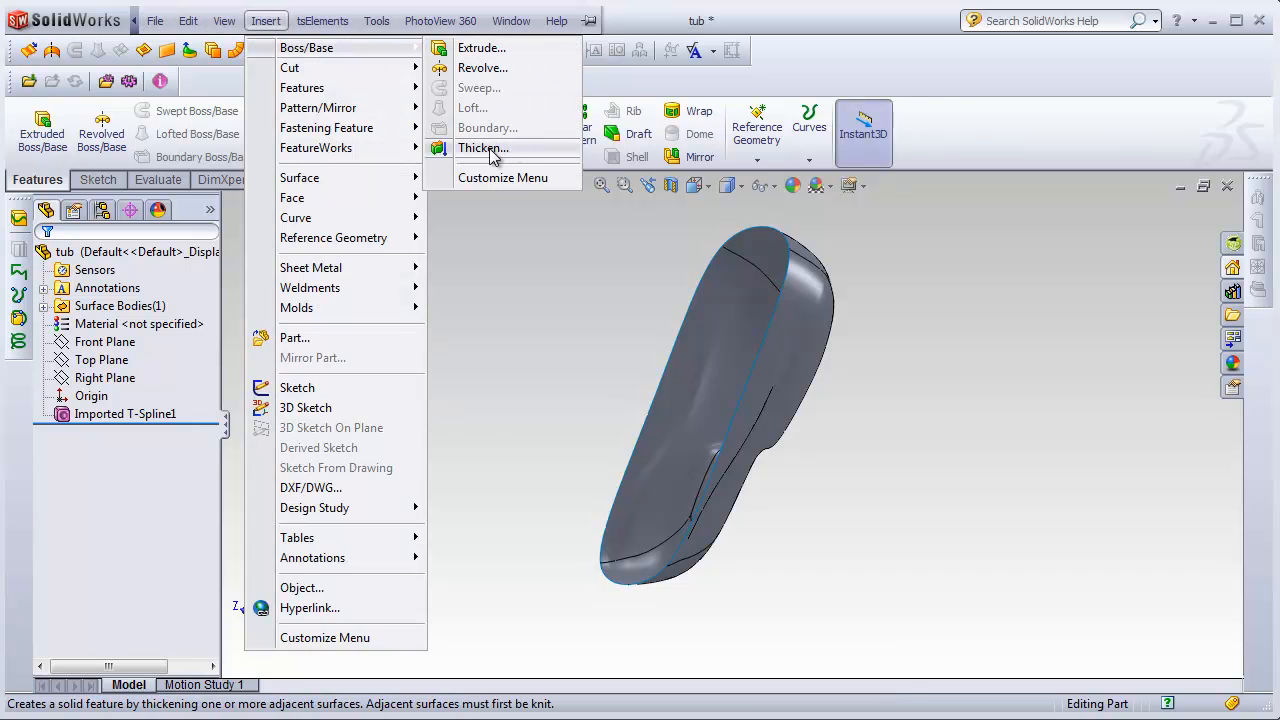
# Thicken the tub surface by 500.00mm into a solid
pyautogui.click(483, 148)
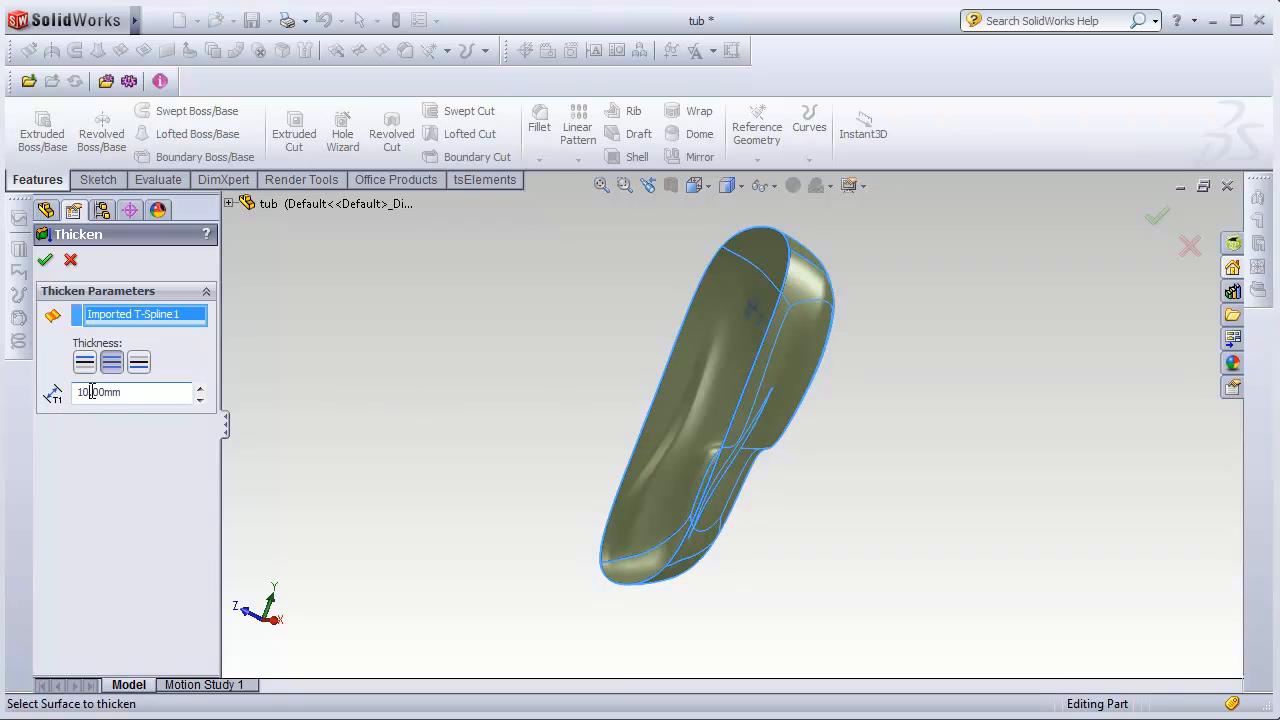
pyautogui.write('500.00mm')
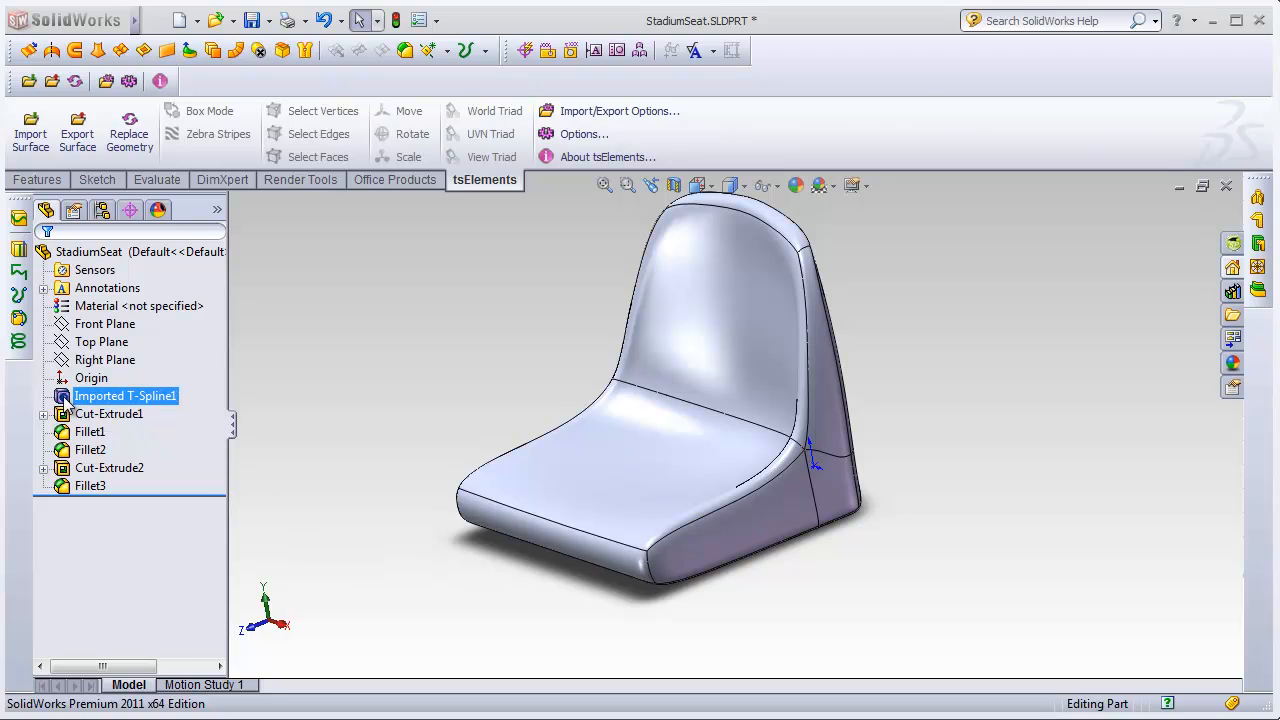
# Edit Imported T-Spline1 of StadiumSeat and select a seat-bottom face
pyautogui.doubleClick(125, 395)
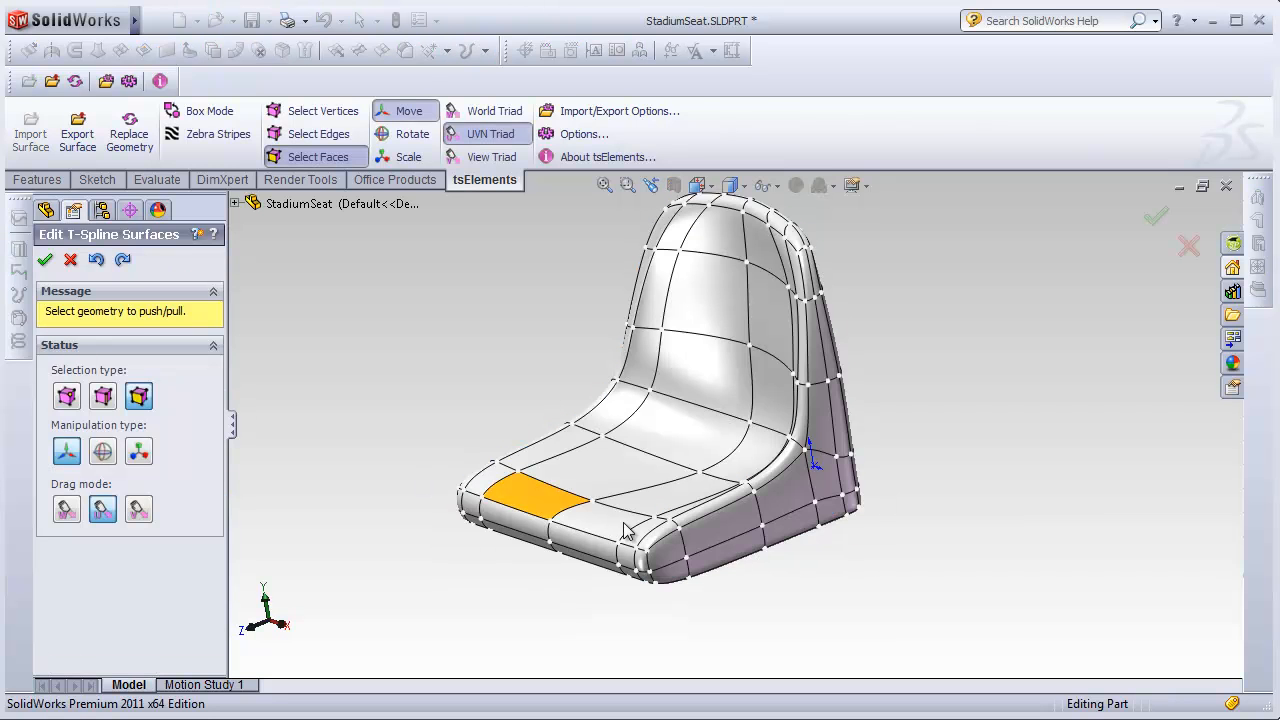
pyautogui.click(725, 527)
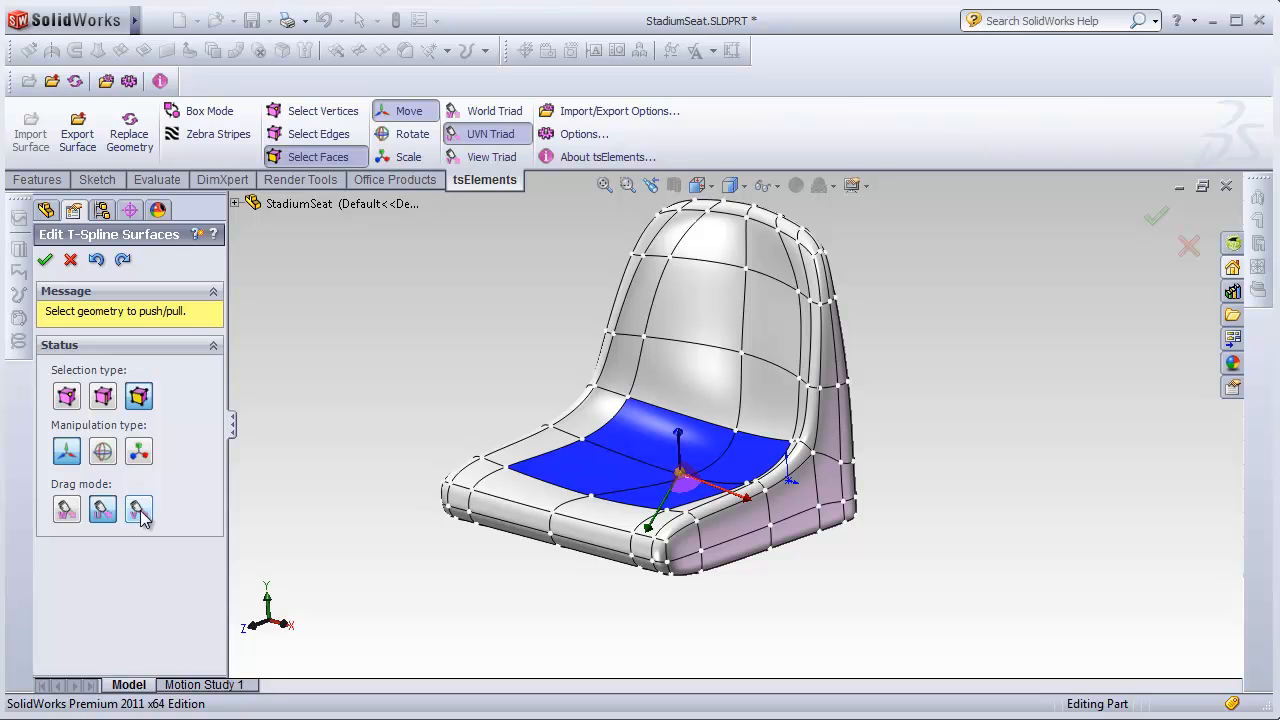
# Raise the seat-bottom faces upward with the World Triad
pyautogui.click(66, 510)
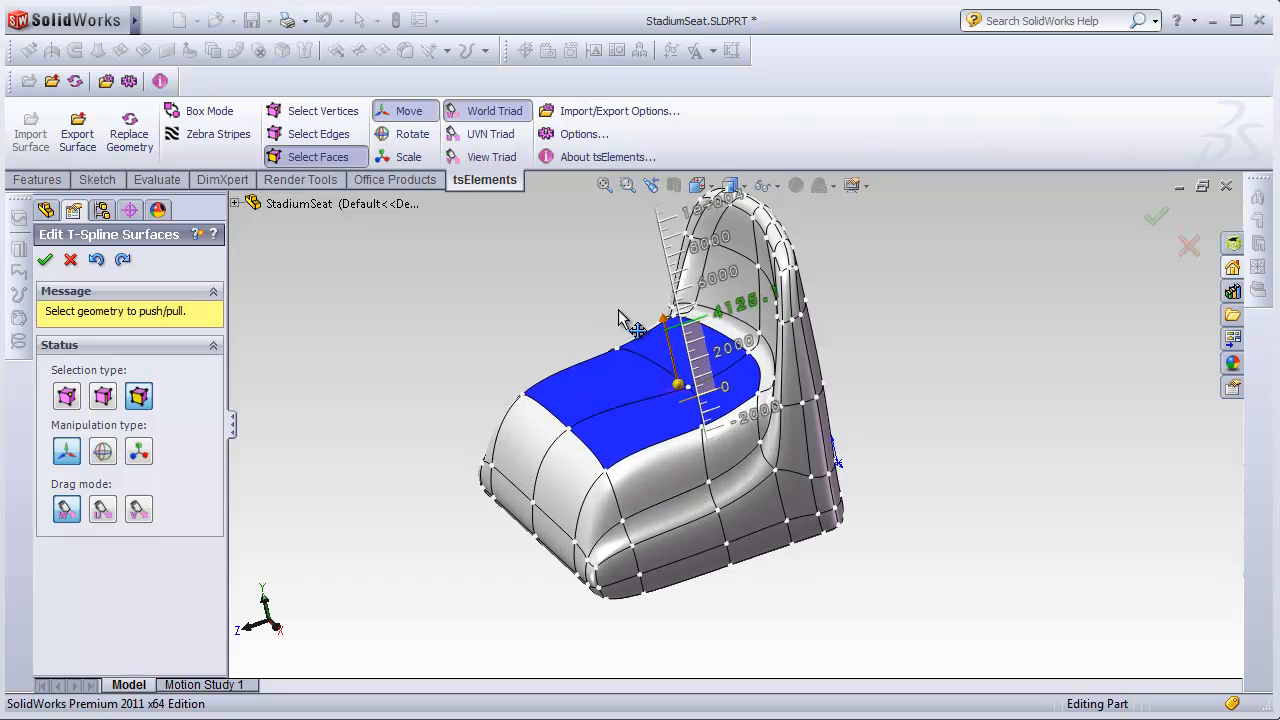
pyautogui.moveTo(677, 385); pyautogui.dragTo(700, 470)
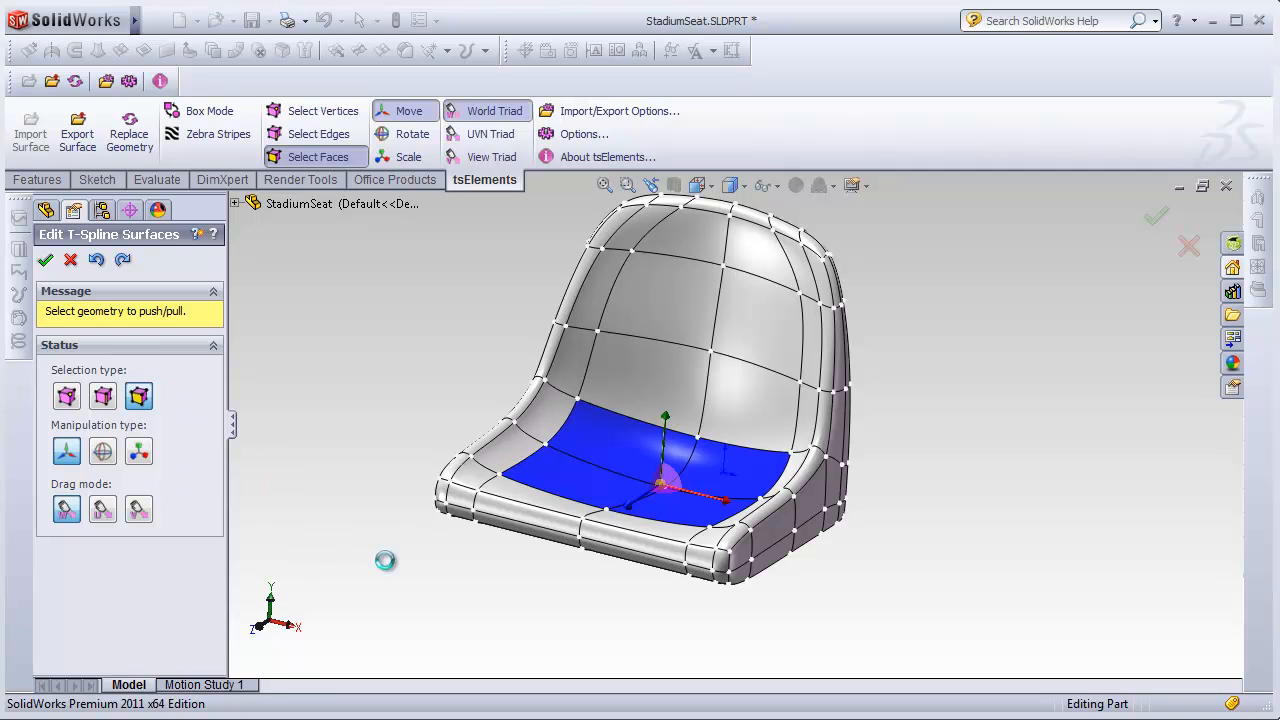
pyautogui.moveTo(270, 517)
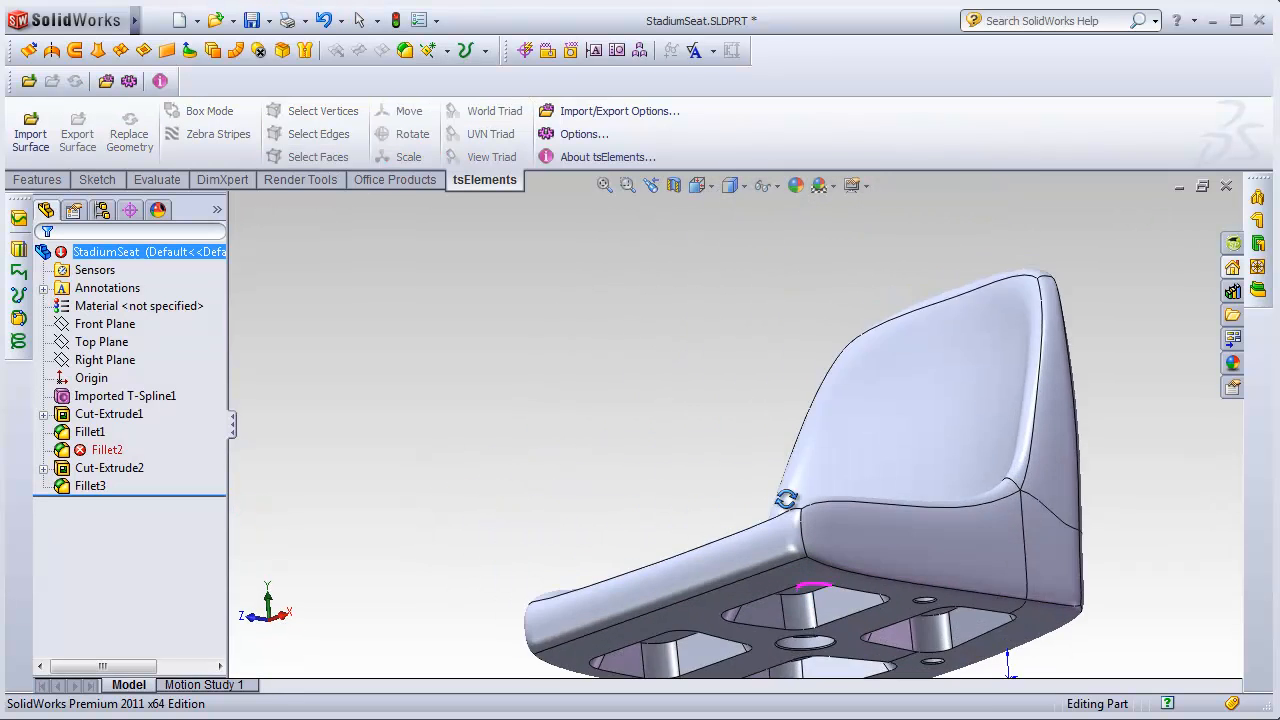
# Orbit the rebuilt seat, then edit OrganicChair's Imported T-Spline surface
pyautogui.moveTo(787, 500); pyautogui.dragTo(705, 500)
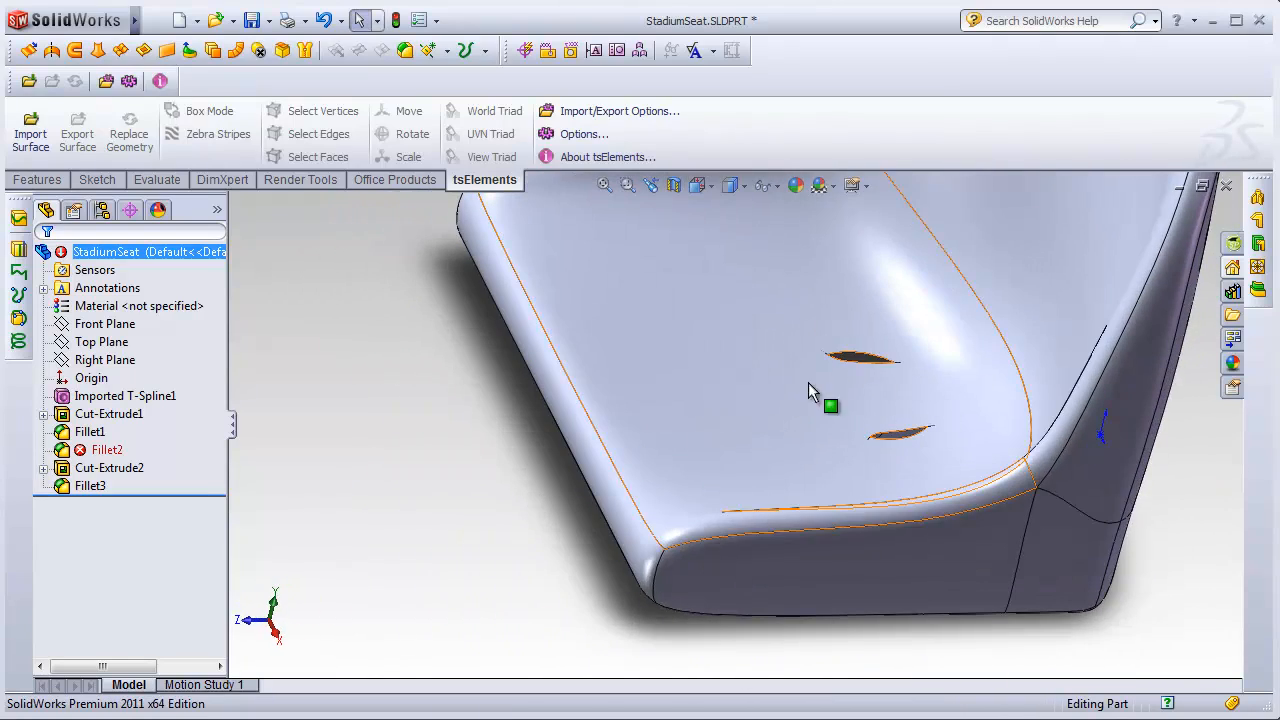
pyautogui.click(125, 395)
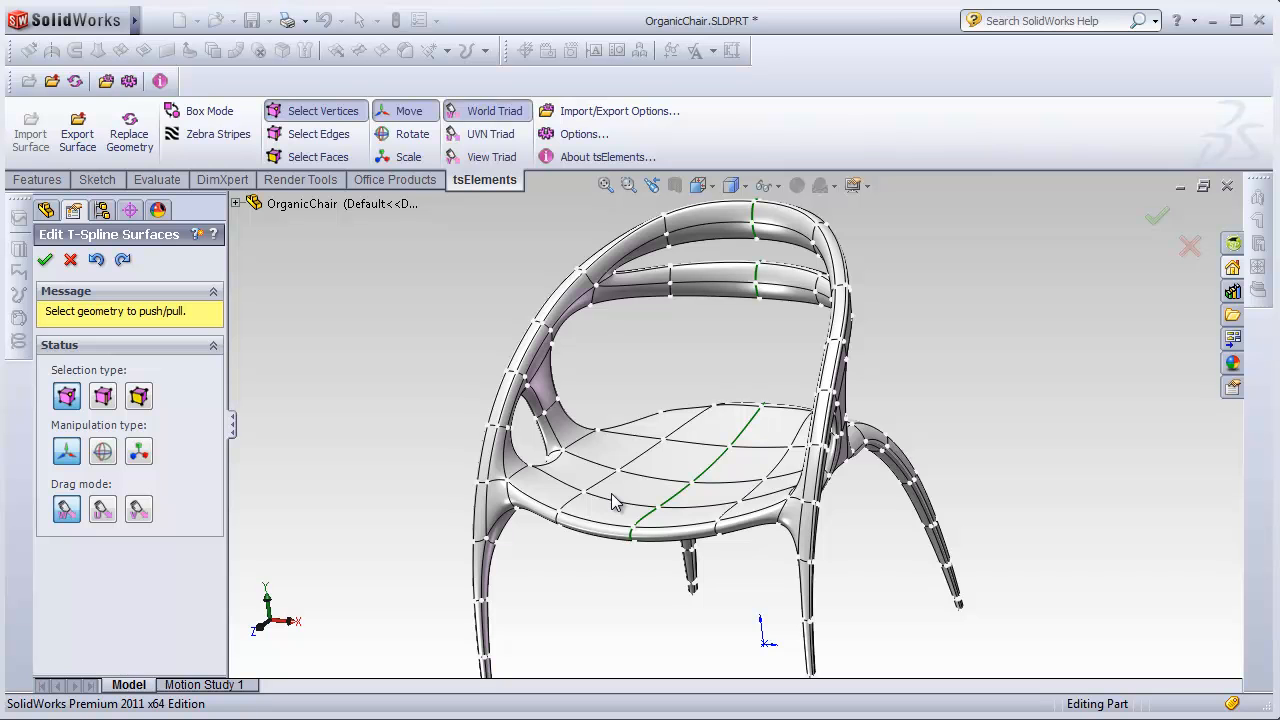
# Zoom in closer on the organic chair's seat
pyautogui.moveTo(615, 500); pyautogui.dragTo(658, 447)
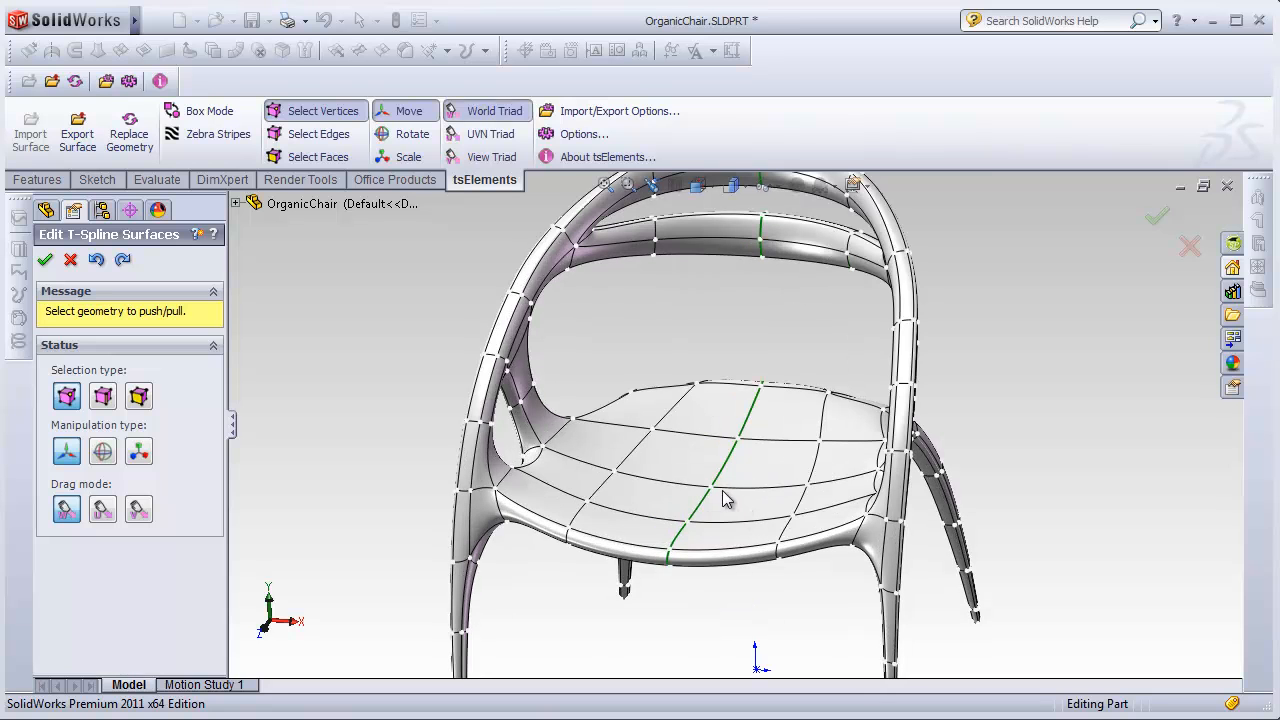
pyautogui.moveTo(743, 450)
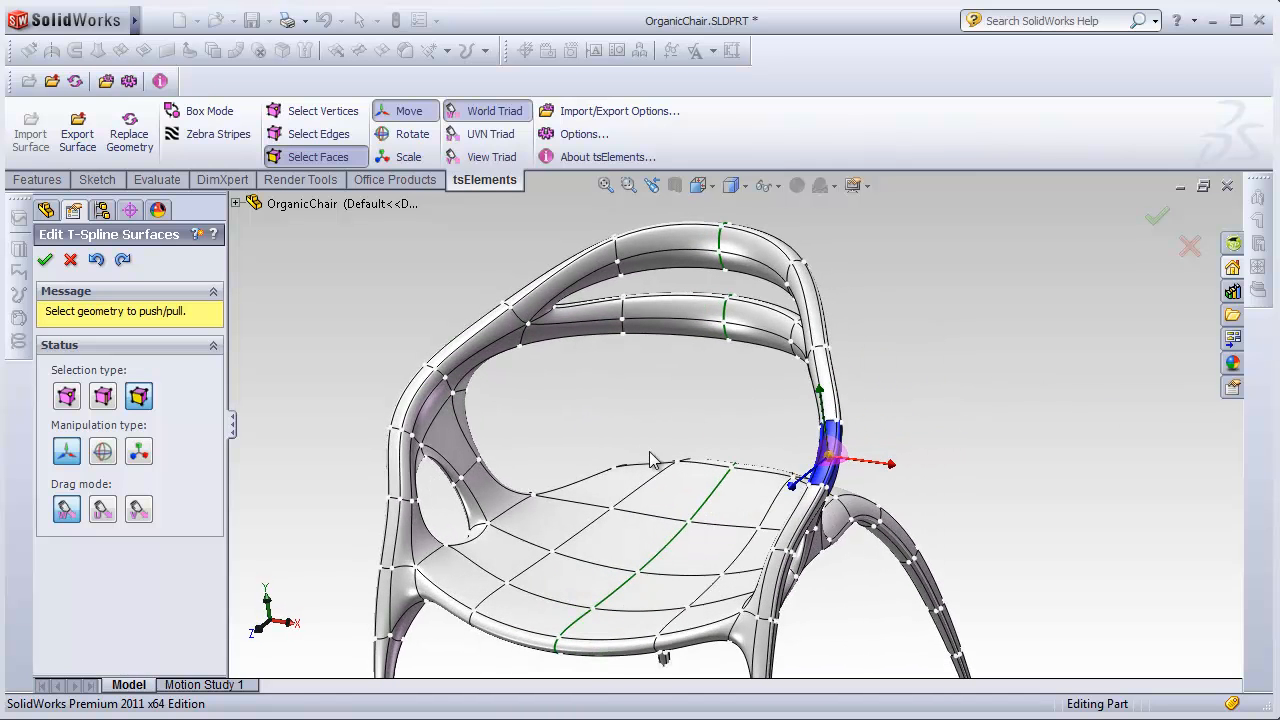
pyautogui.moveTo(620, 403)
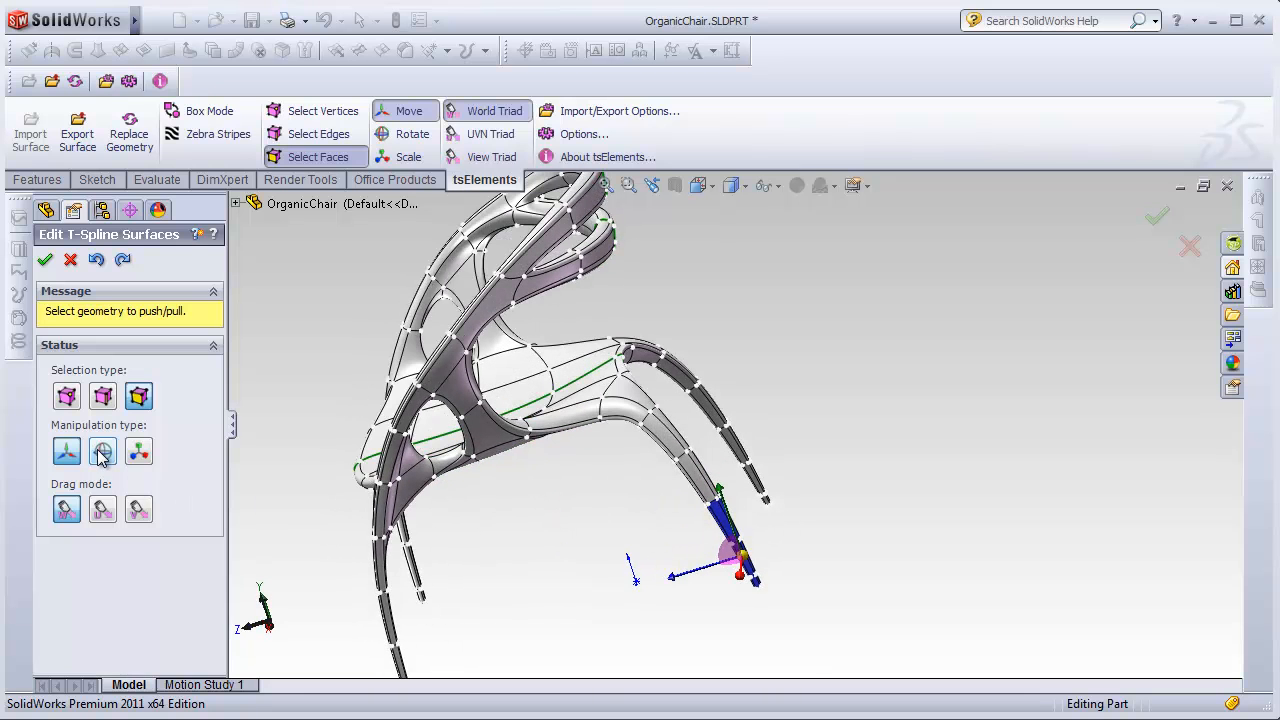
# Switch the manipulation type to Rotate to reorient the selected chair leg face
pyautogui.click(102, 451)
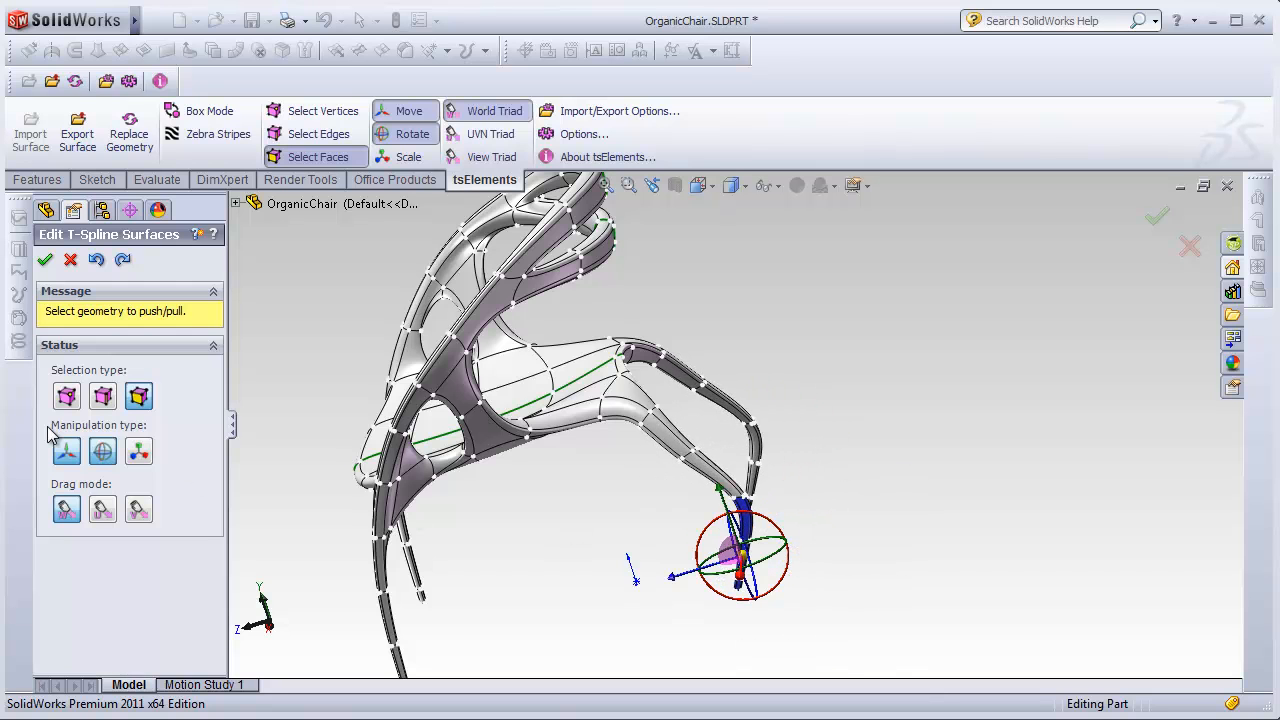
pyautogui.click(102, 451)
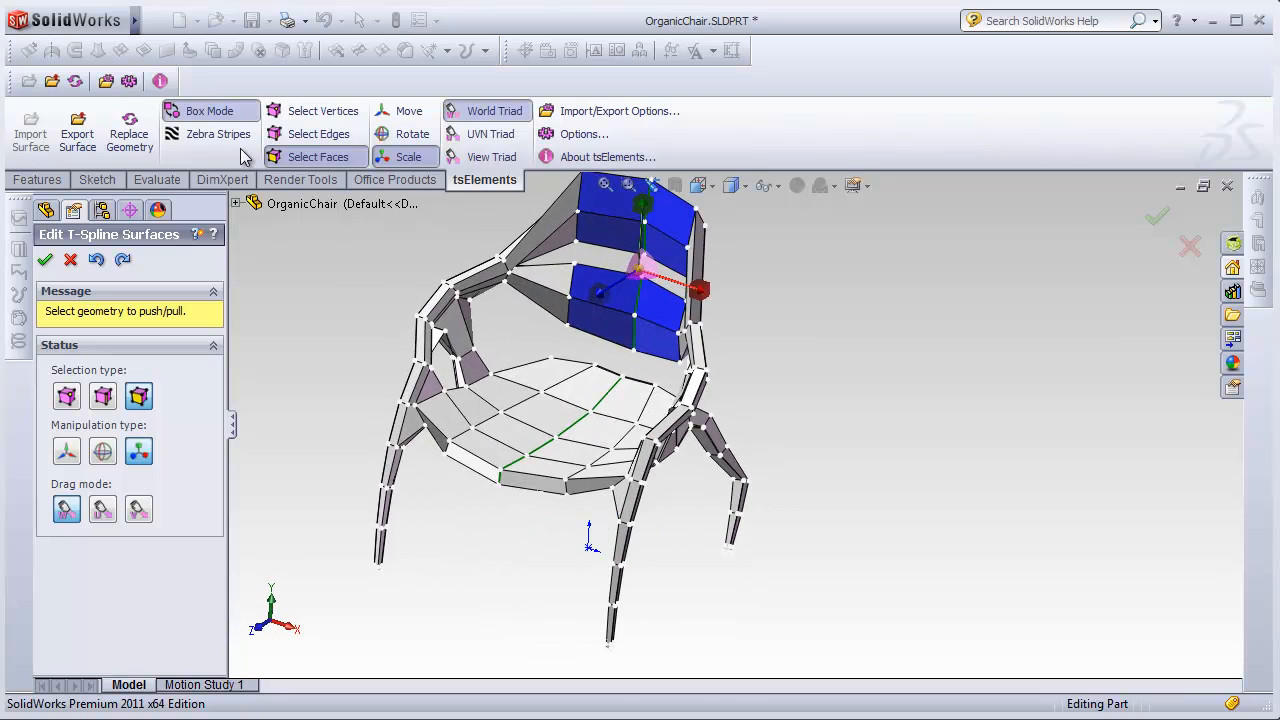
# Turn on Zebra Stripes to check curvature across the organic chair's smooth surface
pyautogui.click(218, 133)
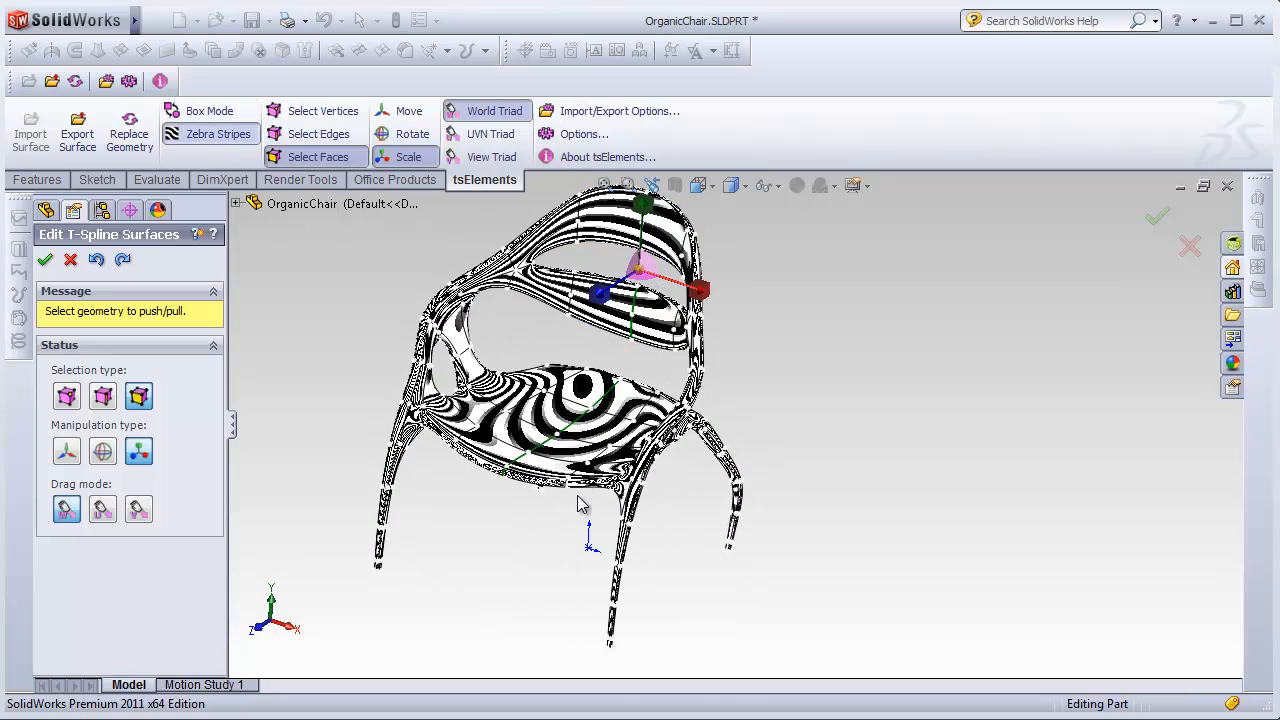